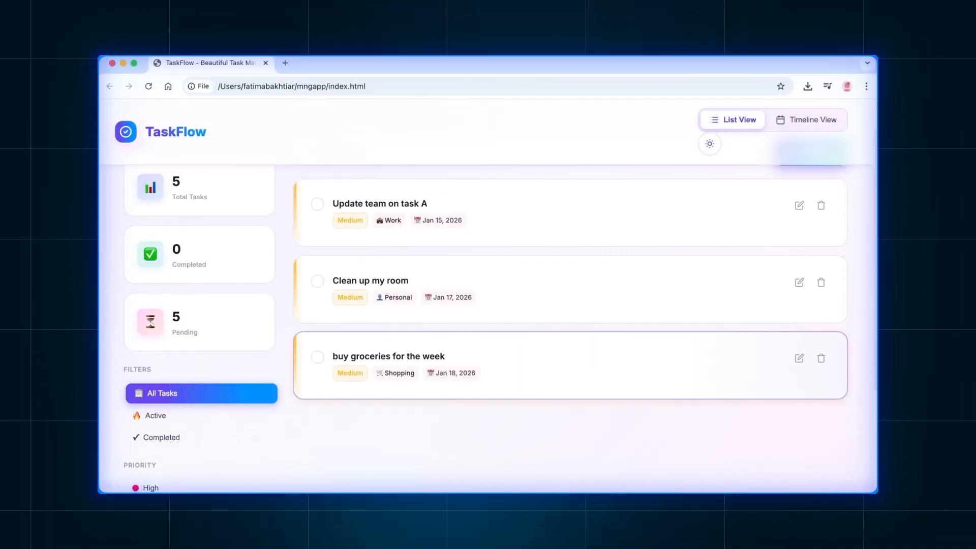
- Scroll the finished TaskFlow page, then move to the AI Launchpad classroom tab
scroll("down", 3)
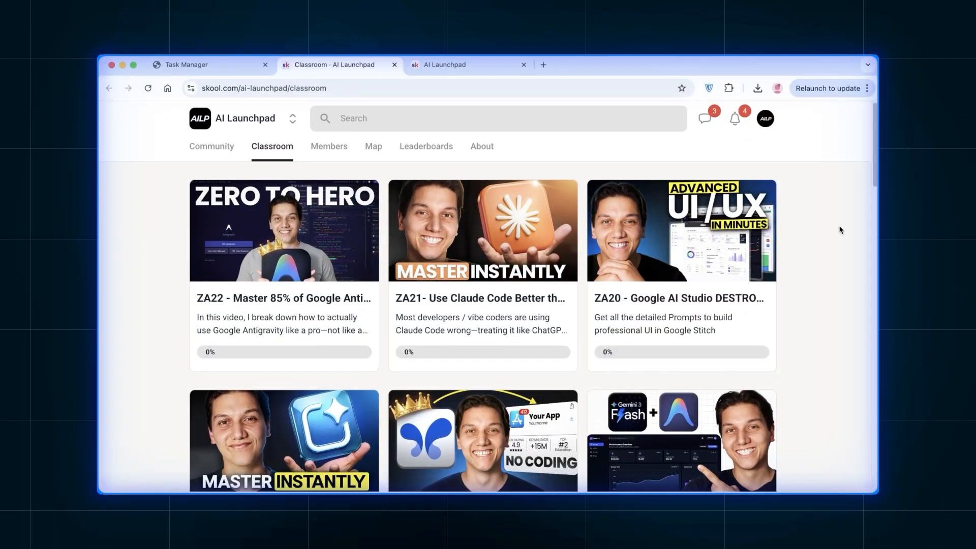
- Scroll the classroom course grid, then open the AI Launchpad community feed with its pinned posts
scroll("down", 3)
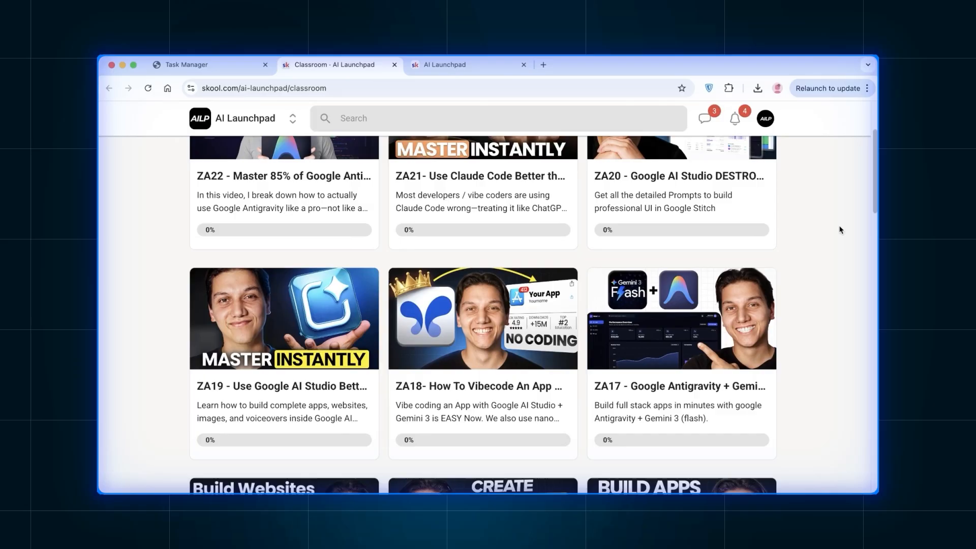
scroll("down", 3)
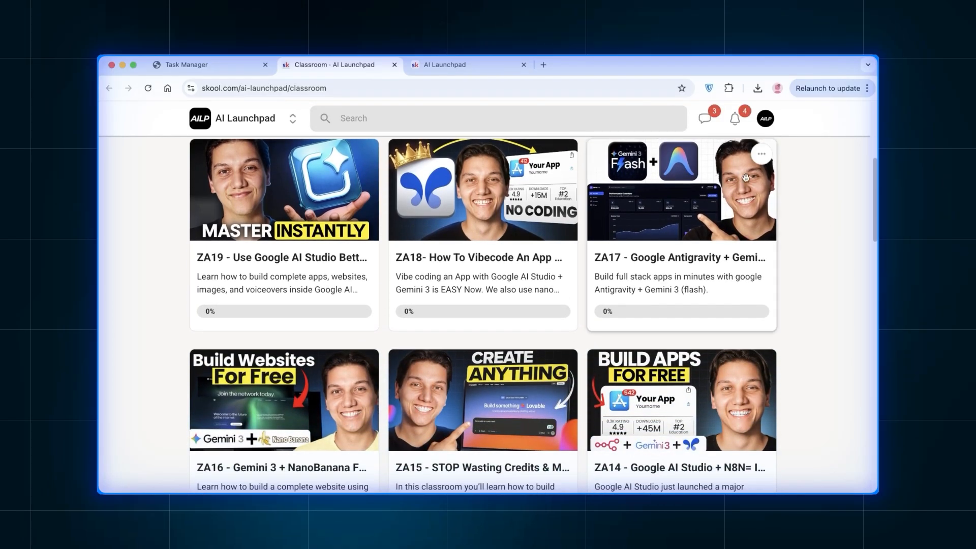
left_click(446, 64)
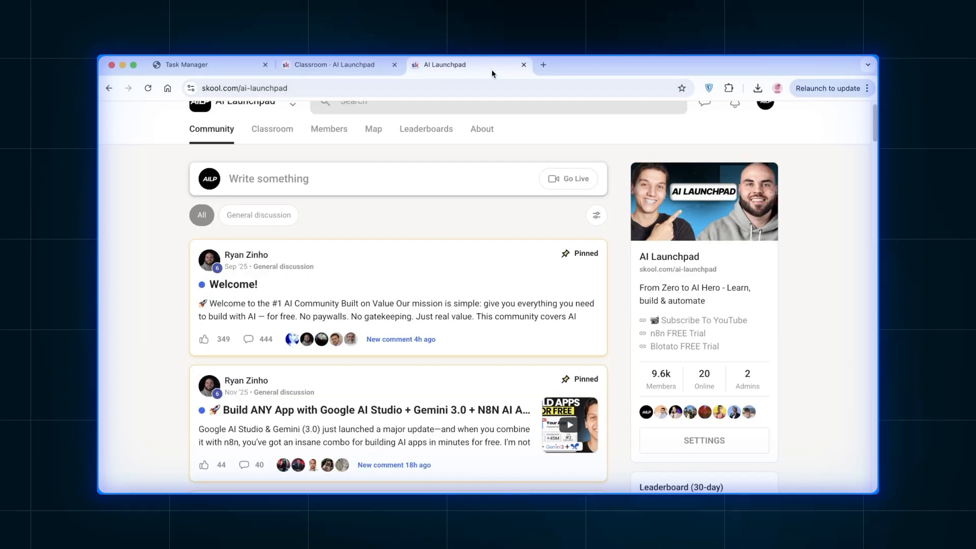
mouse_move(846, 289)
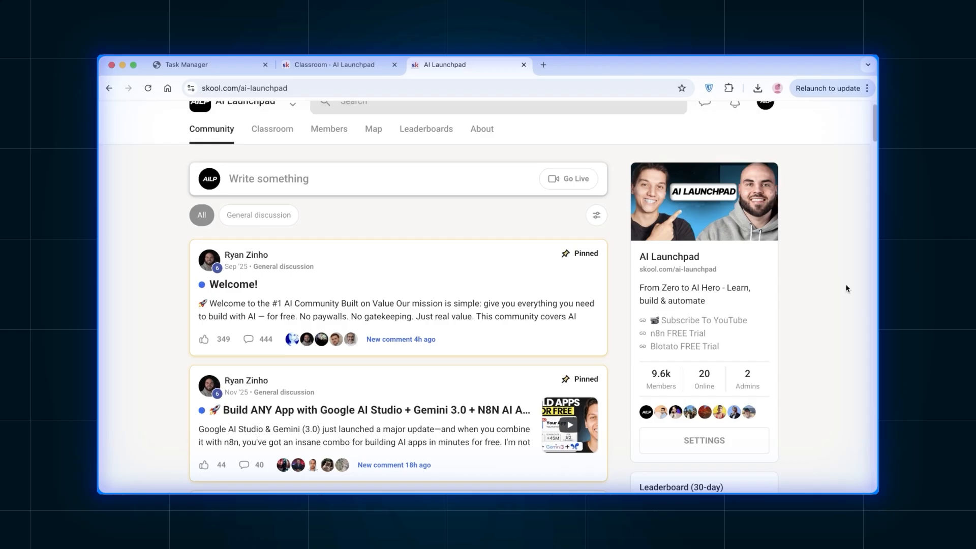
scroll("up", 3)
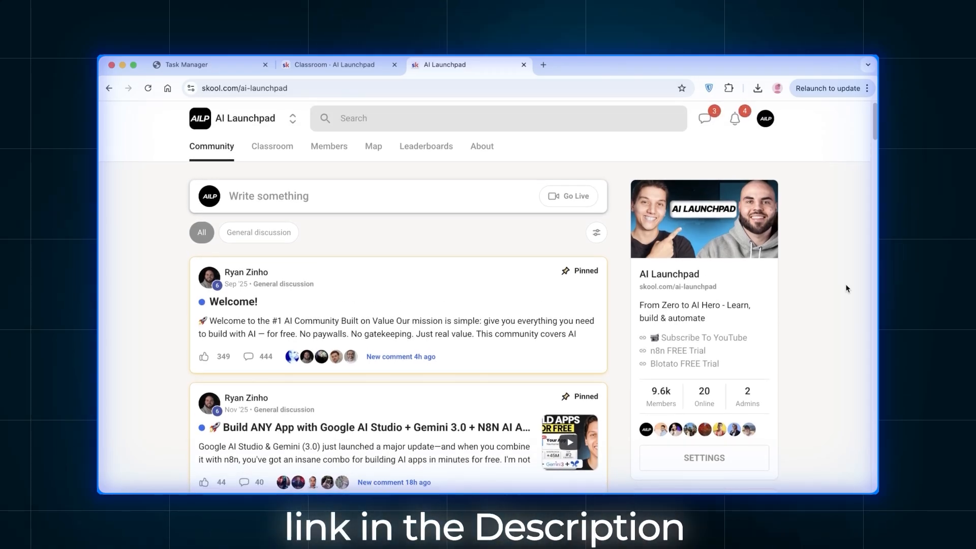
mouse_move(839, 238)
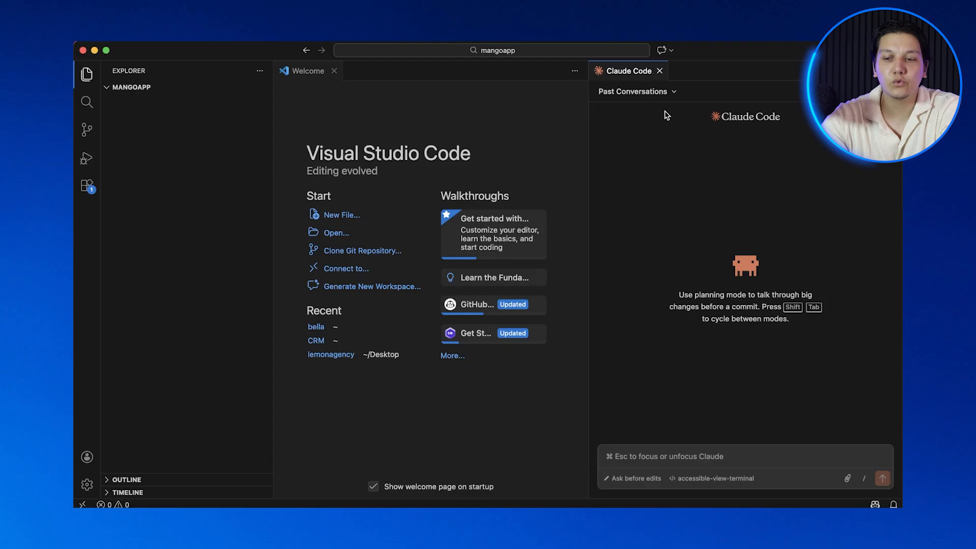
mouse_move(762, 402)
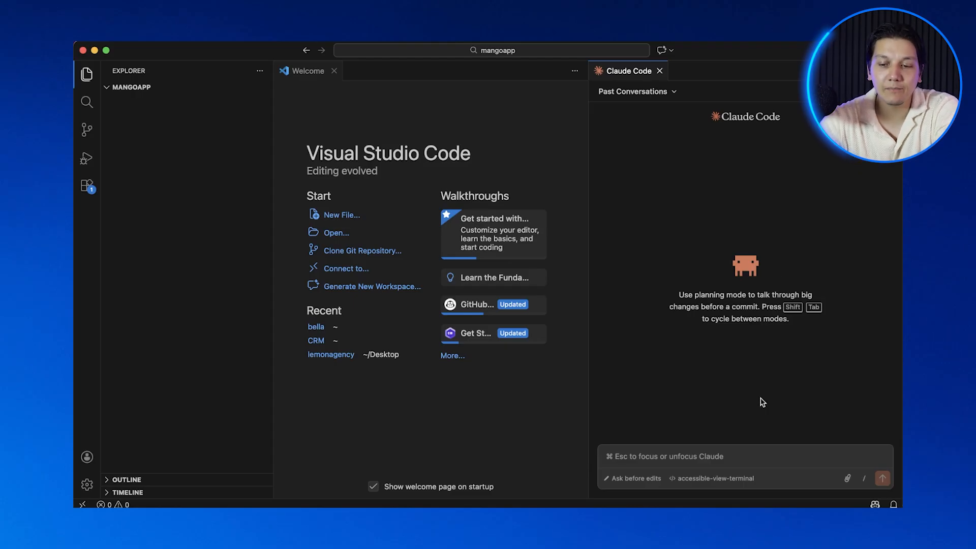
- Run /init on the empty mangoapp folder to generate CLAUDE.md
type("/init")
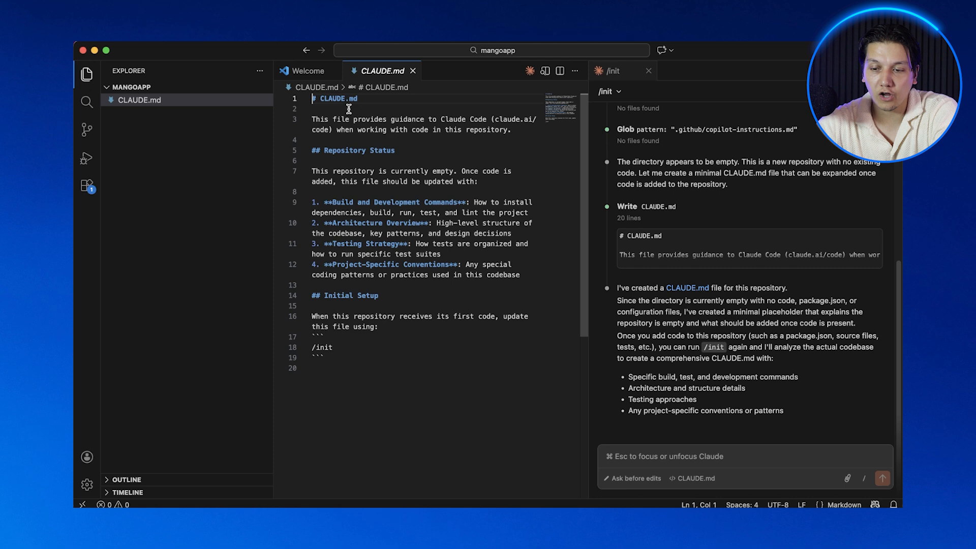
- Add efficiency, verification, clear-naming and testing guidelines to CLAUDE.md and close it
type("Be effie")
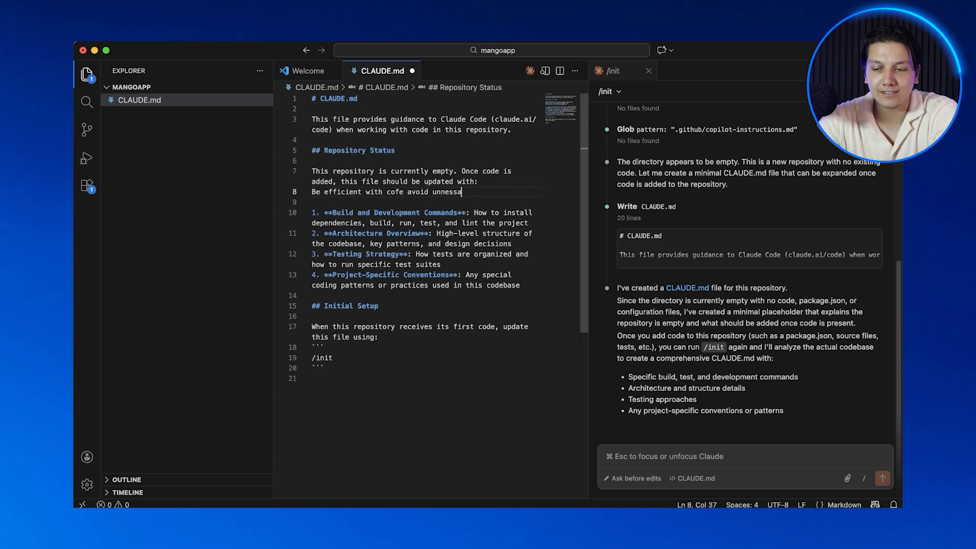
type("complexity")
type("Use clear variable names")
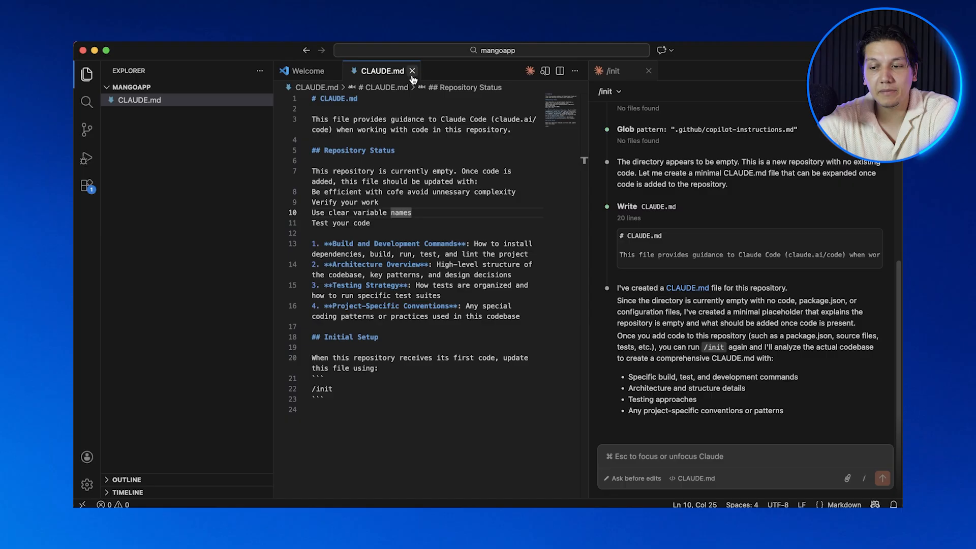
mouse_move(411, 71)
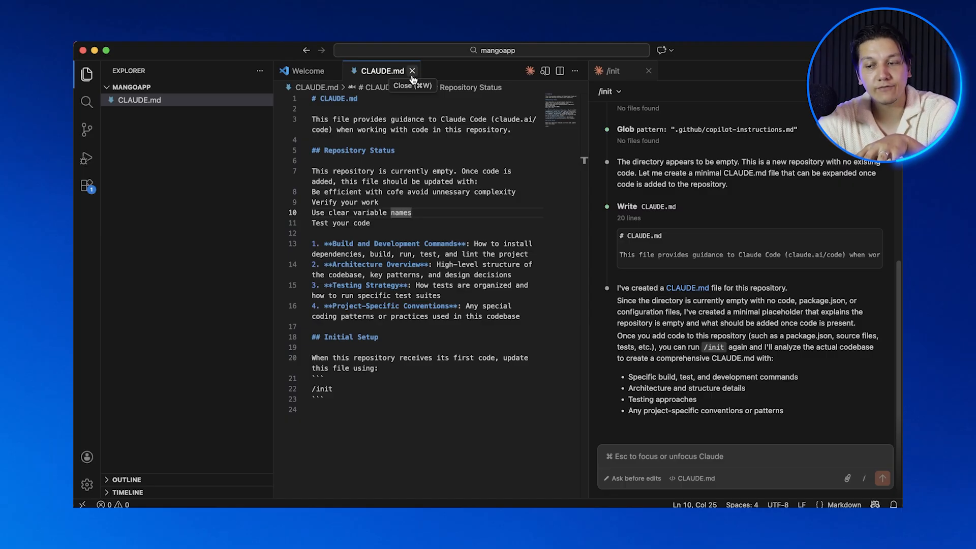
mouse_move(733, 308)
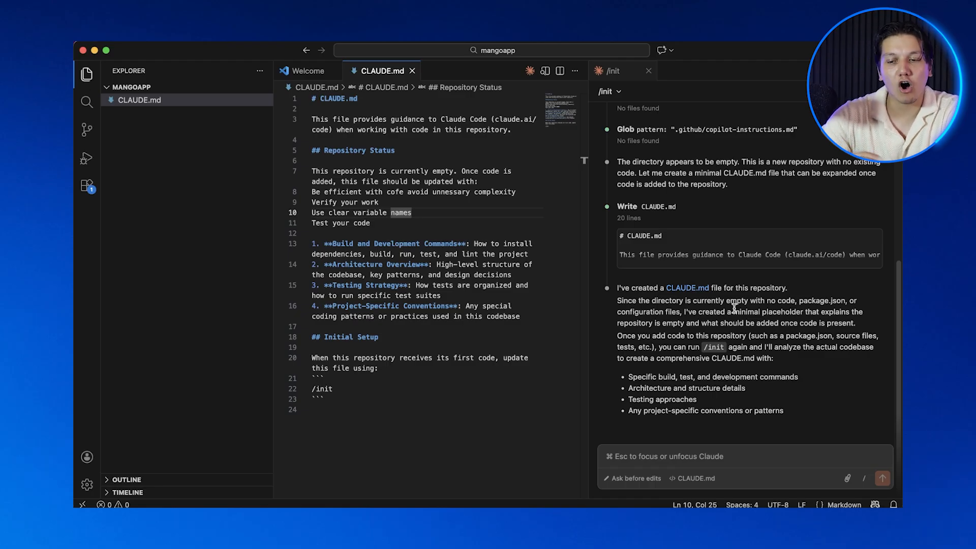
left_click(412, 70)
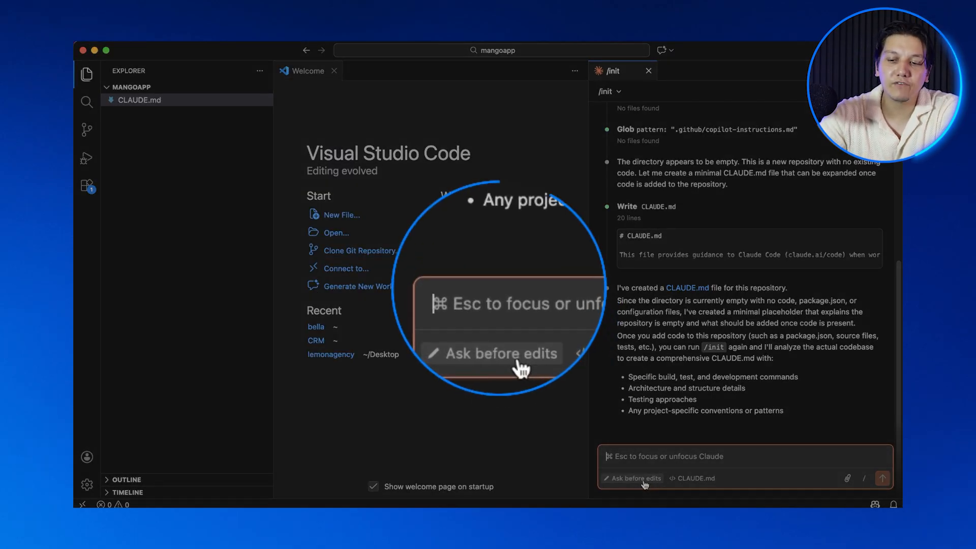
- In Plan mode, request a task manager app that adds, completes and deletes tasks
left_click(631, 477)
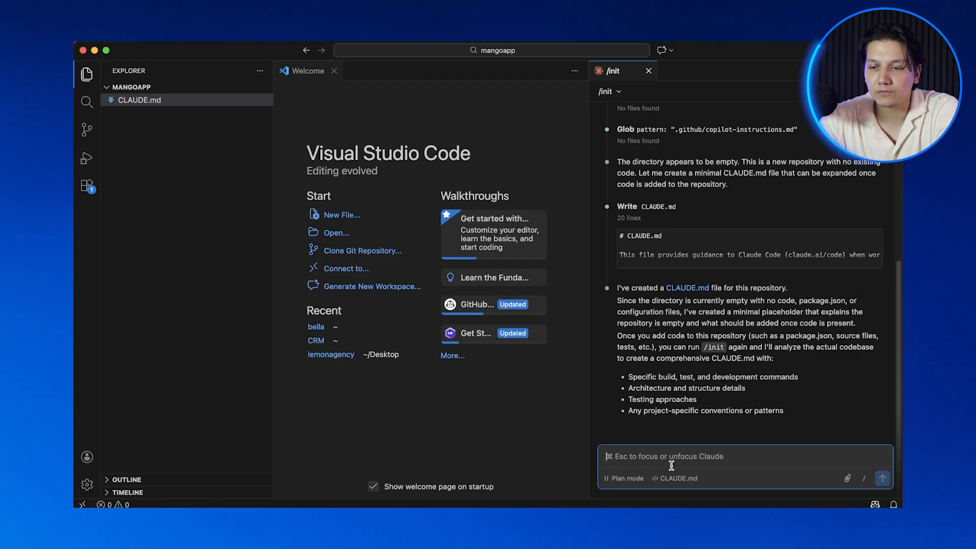
type("I want to build a task manager")
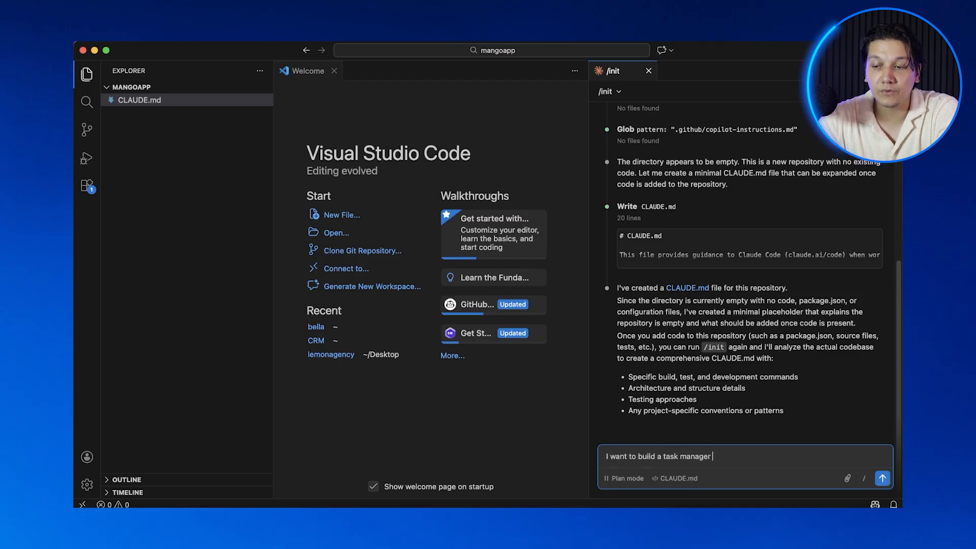
type("app with 3 features, the ability to add task")
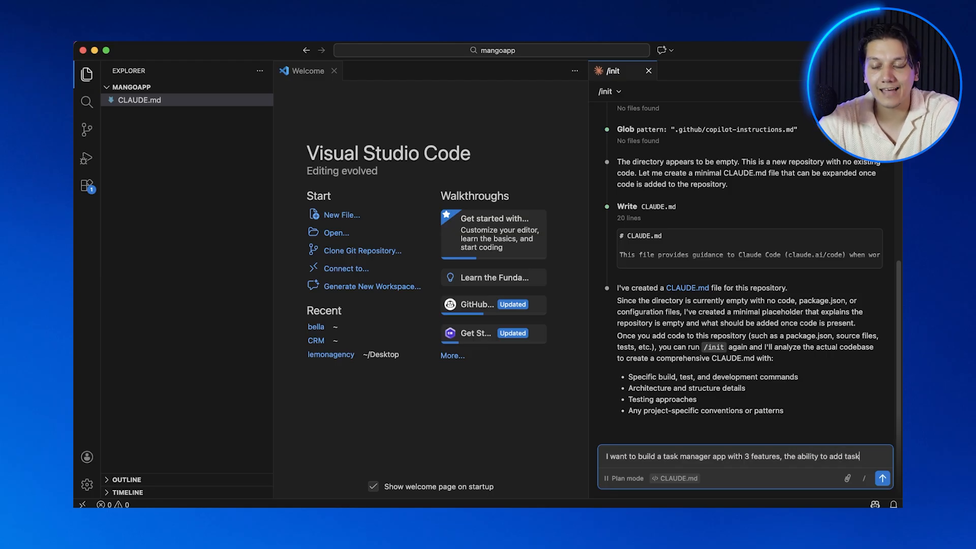
type("s, mark them as complete and d")
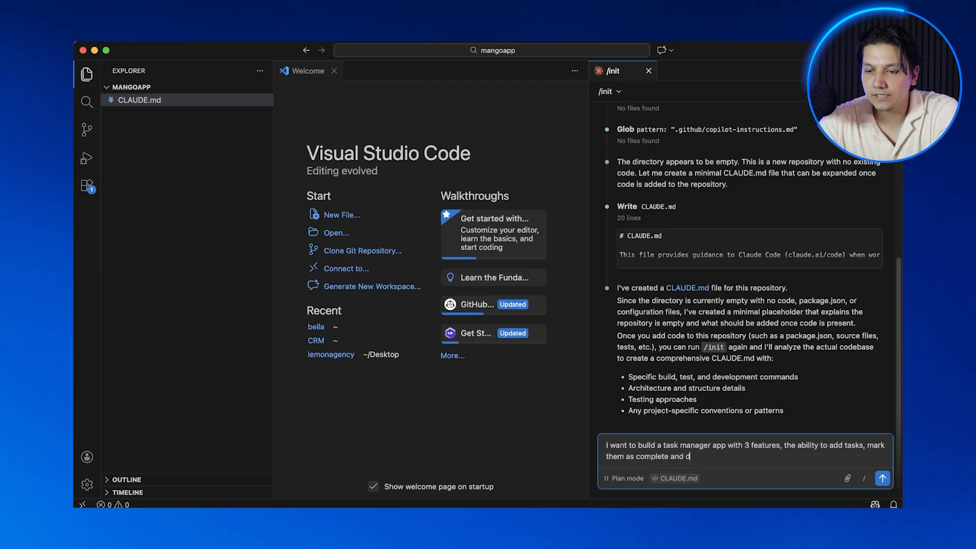
type("elete them.")
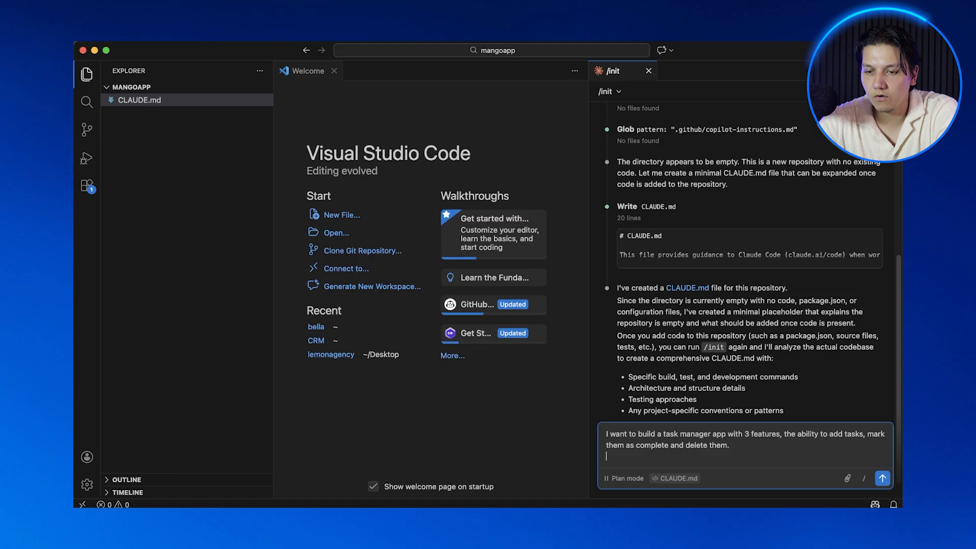
left_click(882, 478)
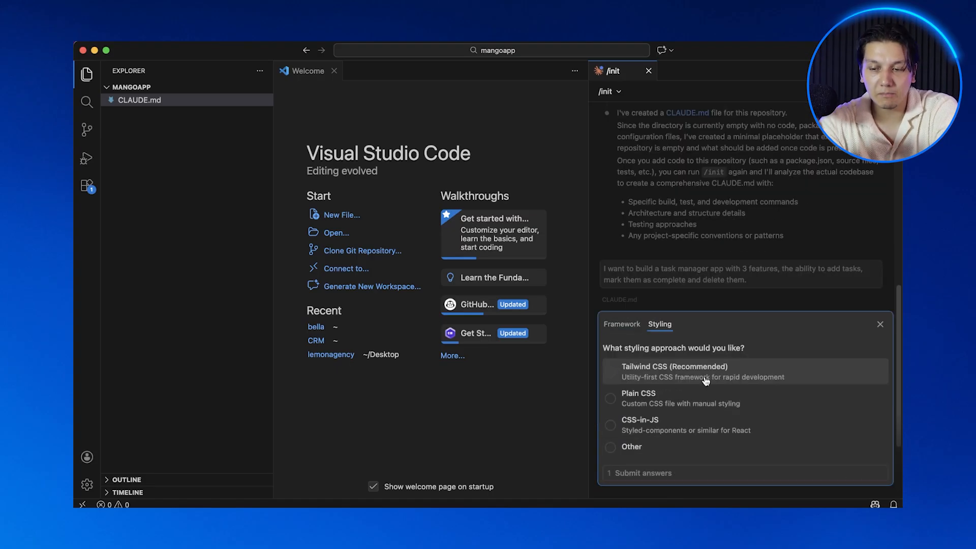
- Choose Tailwind CSS styling, allow the dev-server command, and have Claude build the app
left_click(641, 474)
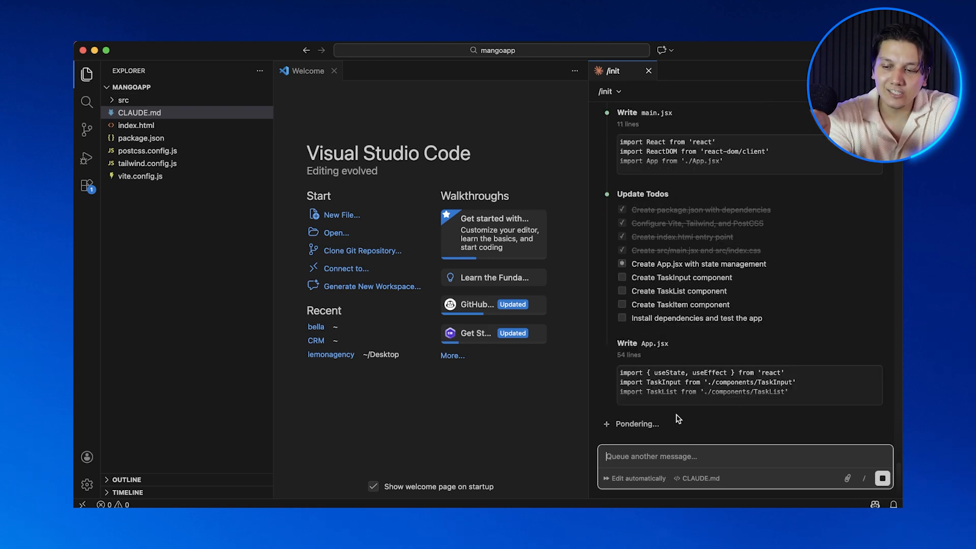
scroll("down", 3)
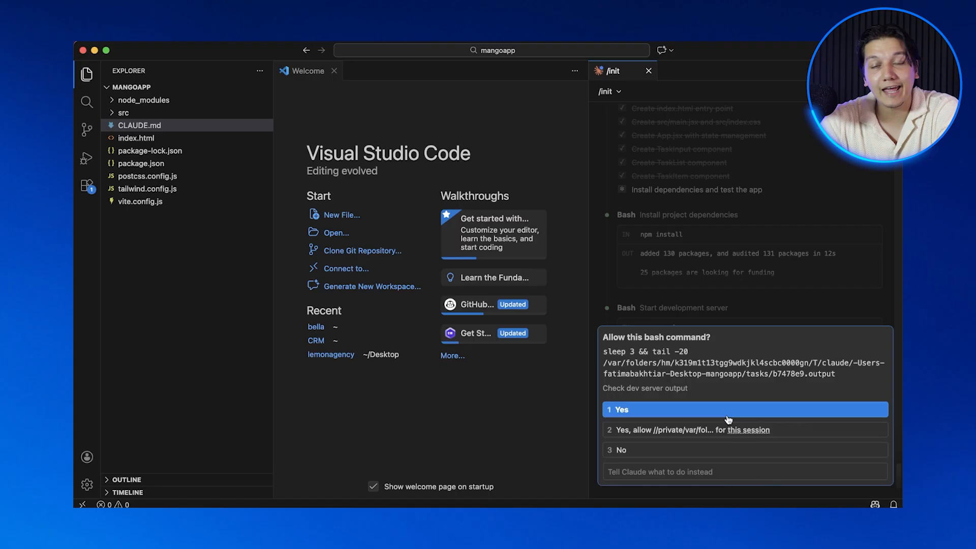
left_click(744, 408)
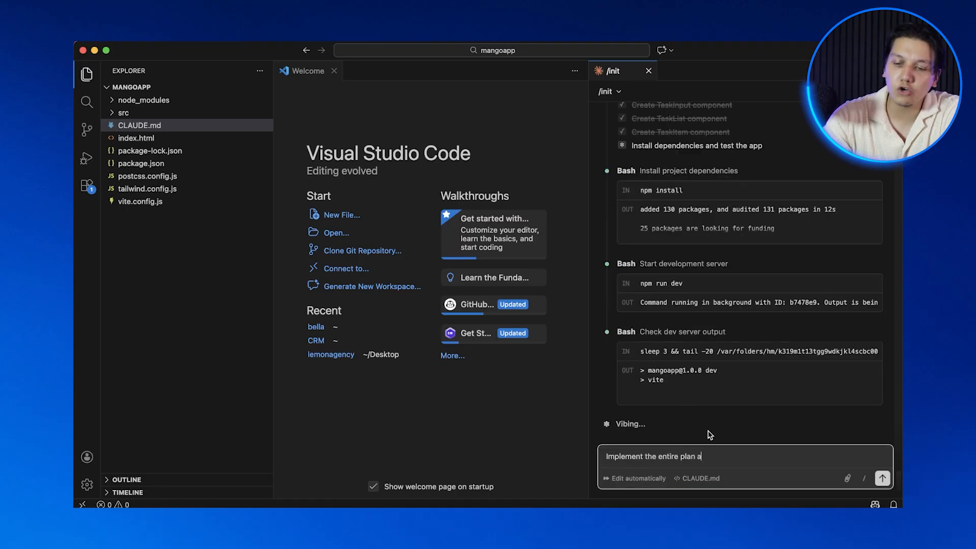
type("nd build the task manager.")
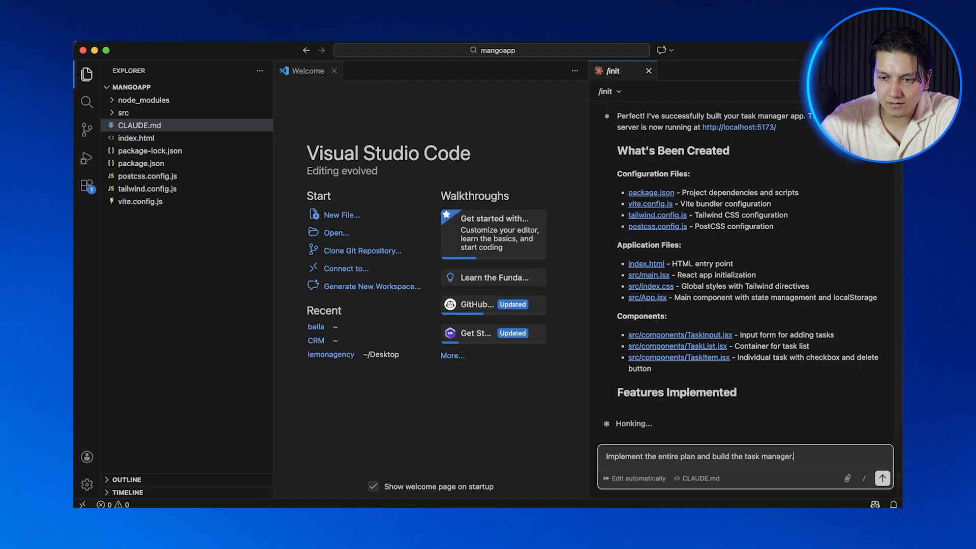
scroll("down", 3)
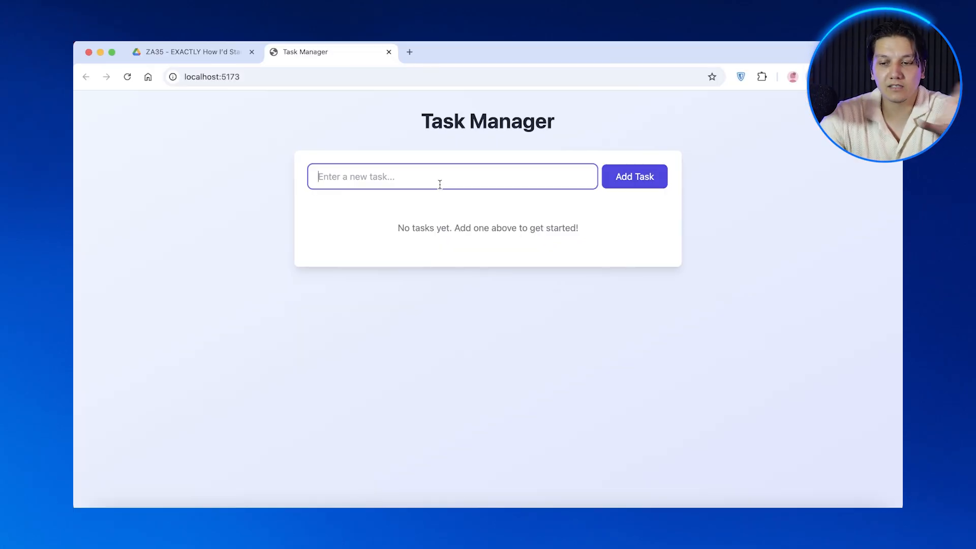
- Add a 'Buy grocerys' test task in the app at localhost:5173
type("Bu")
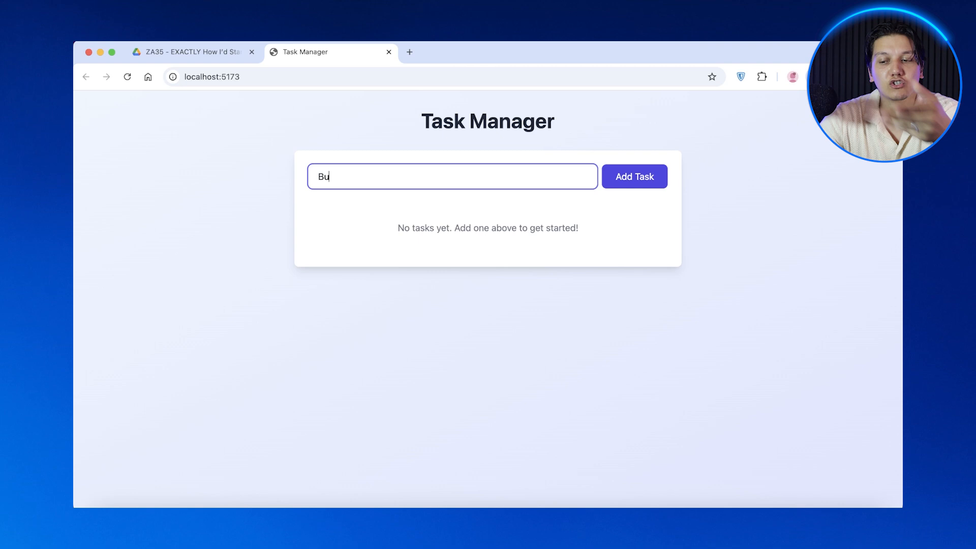
left_click(634, 177)
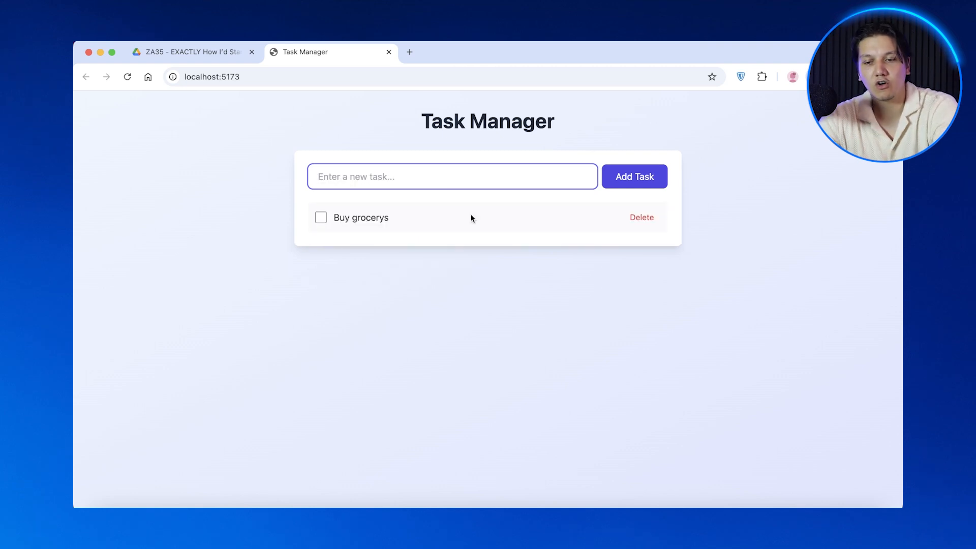
left_click(641, 217)
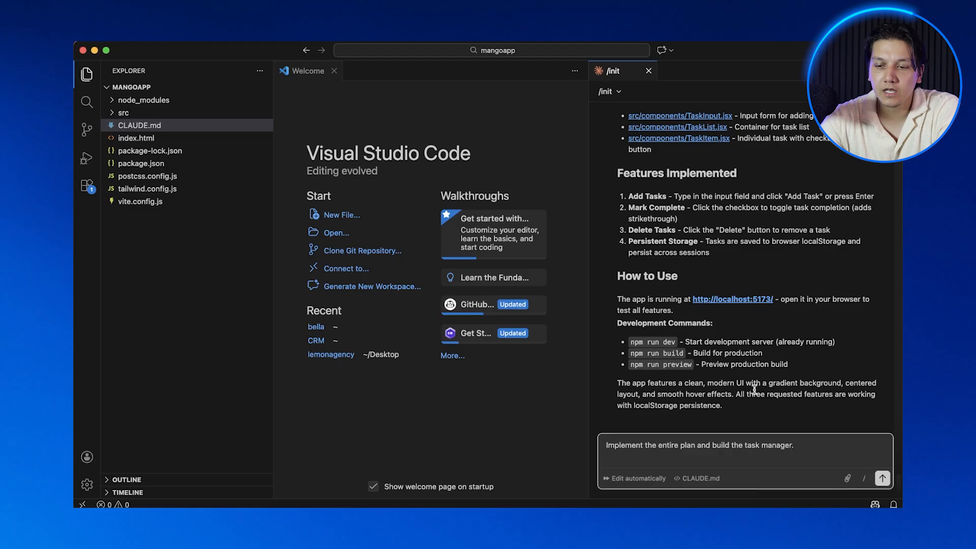
mouse_move(752, 388)
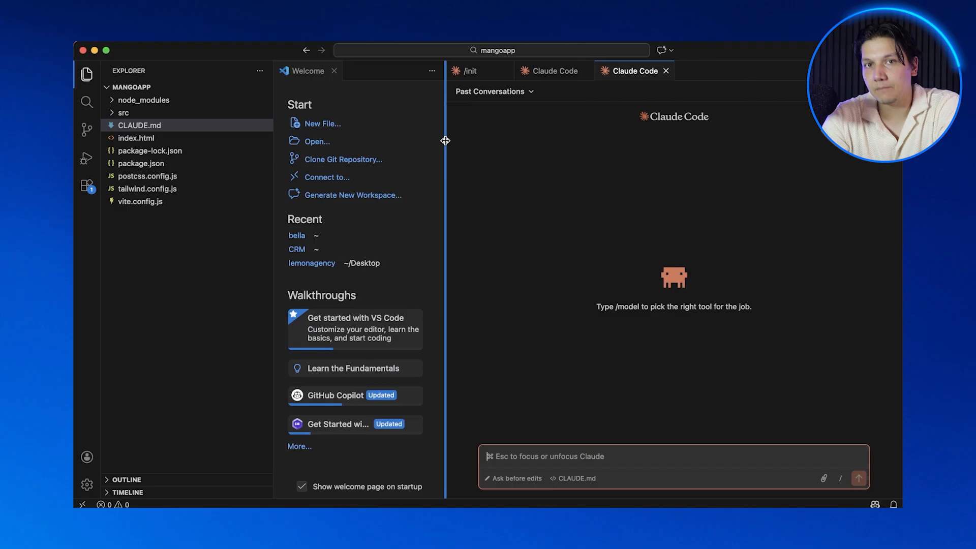
mouse_move(620, 135)
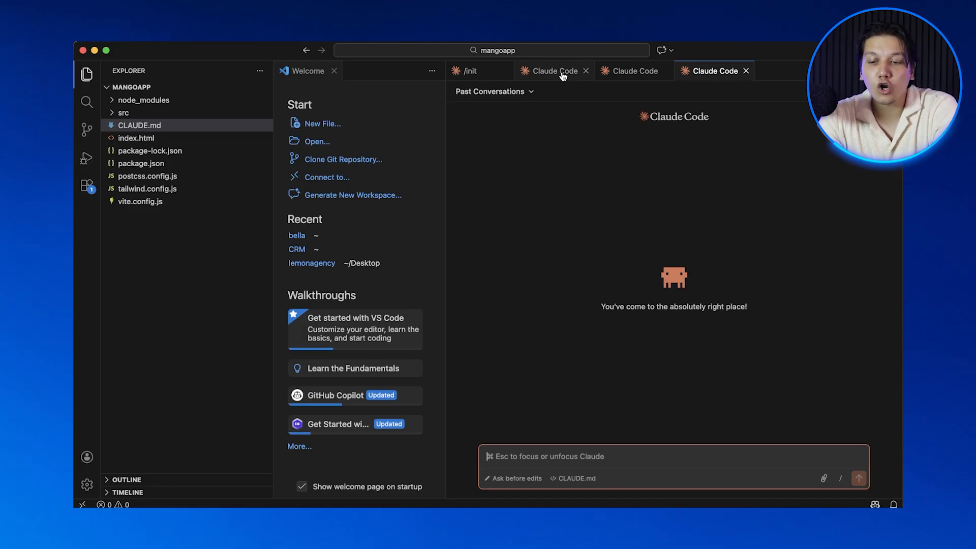
- Send the 'improve the UI/UX design' and 'add local storage' requests to separate Claude sessions
type("improve the U")
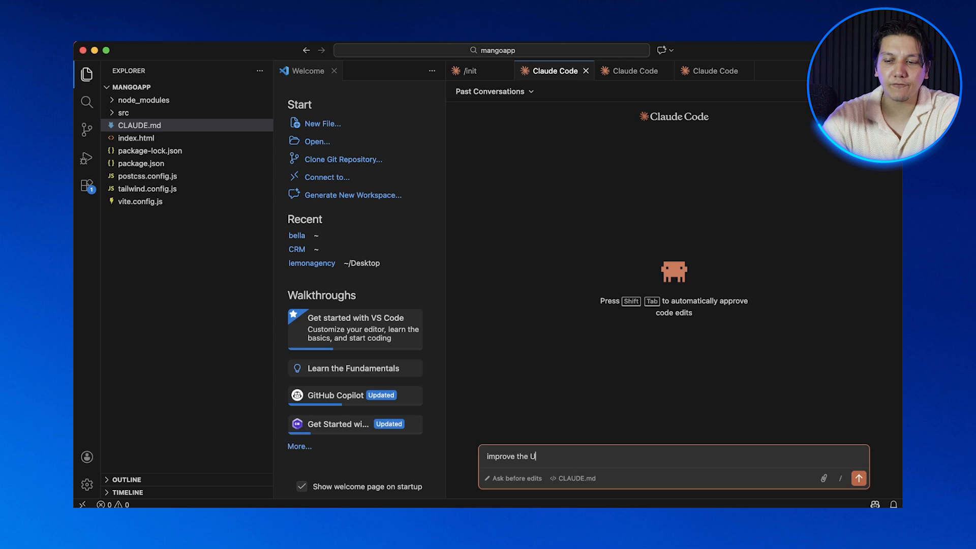
type("I/UX design")
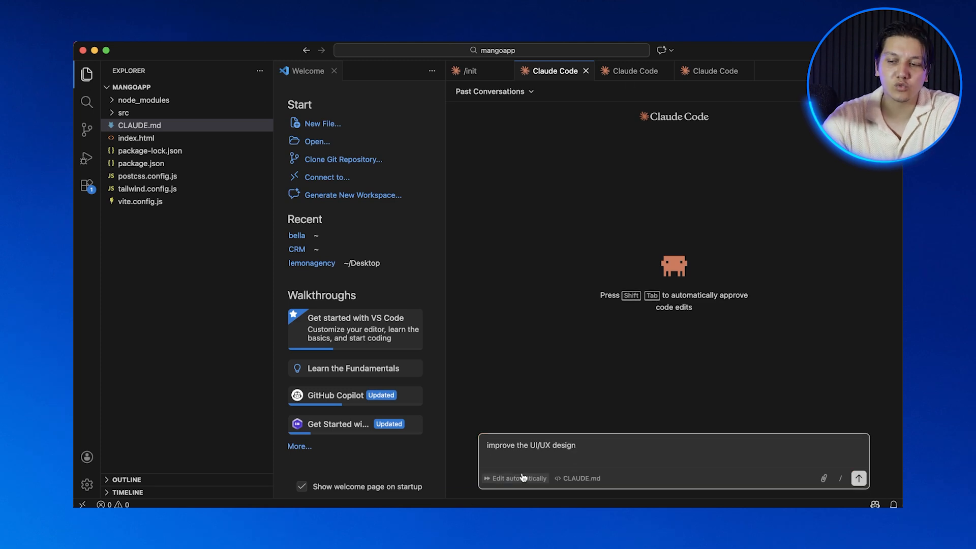
left_click(858, 478)
type("add")
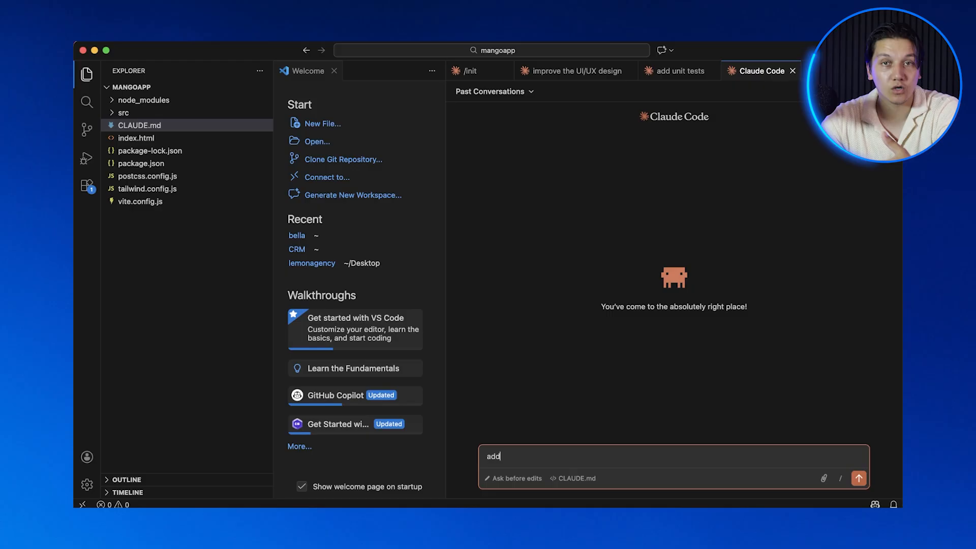
left_click(858, 478)
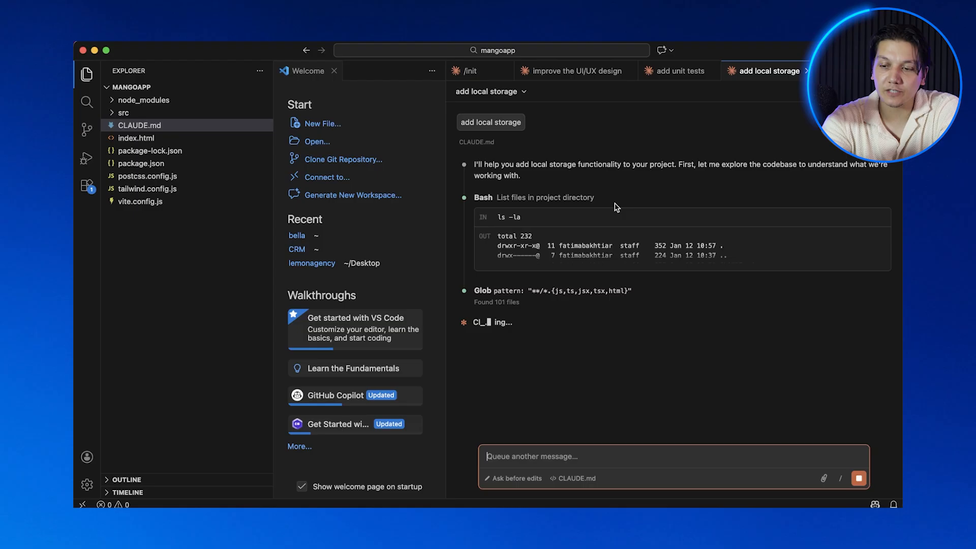
- Check each session's progress and let the unit tests session install testing dependencies
left_click(677, 71)
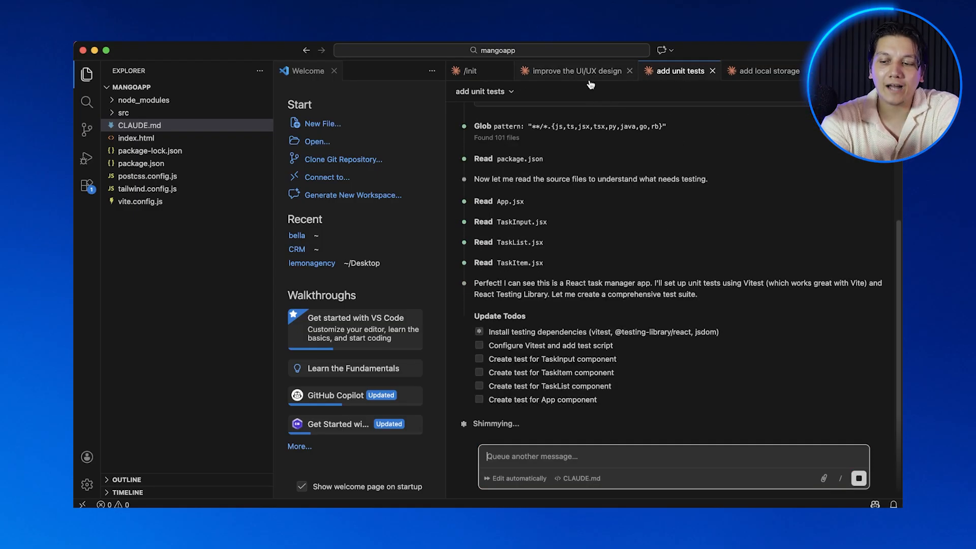
left_click(571, 70)
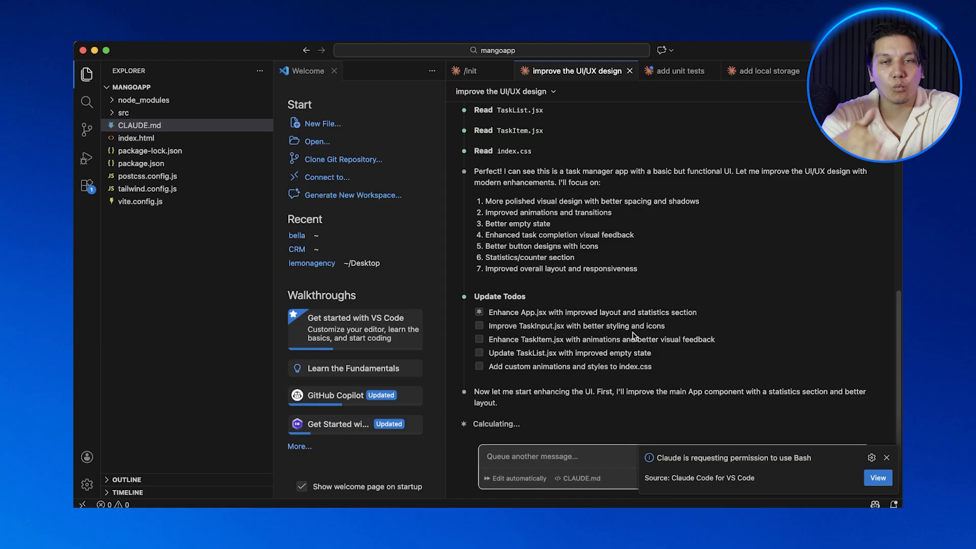
scroll("down", 3)
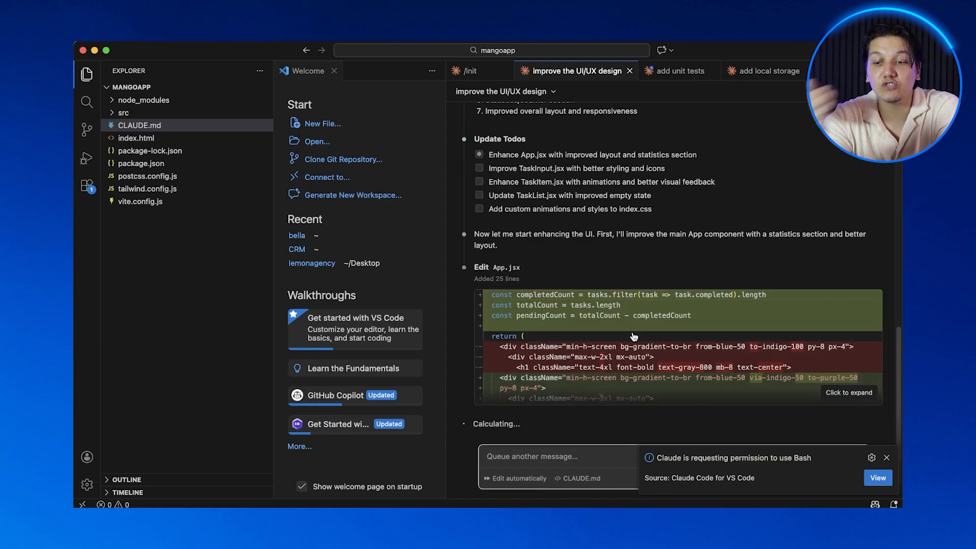
left_click(679, 71)
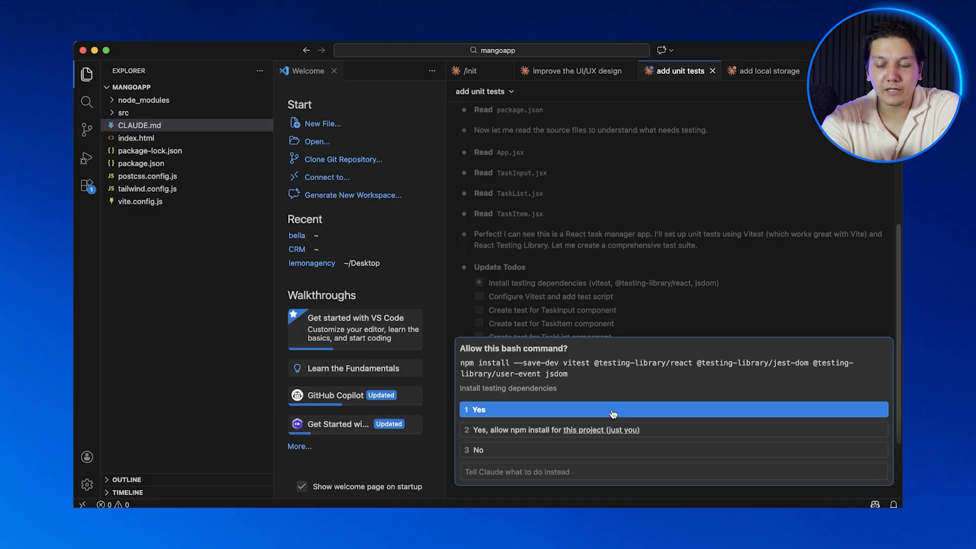
left_click(612, 409)
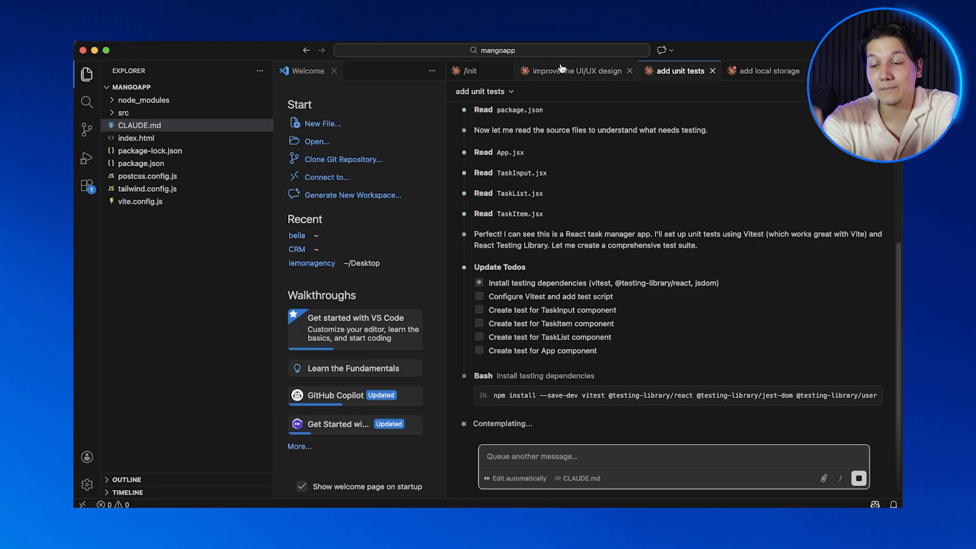
left_click(768, 70)
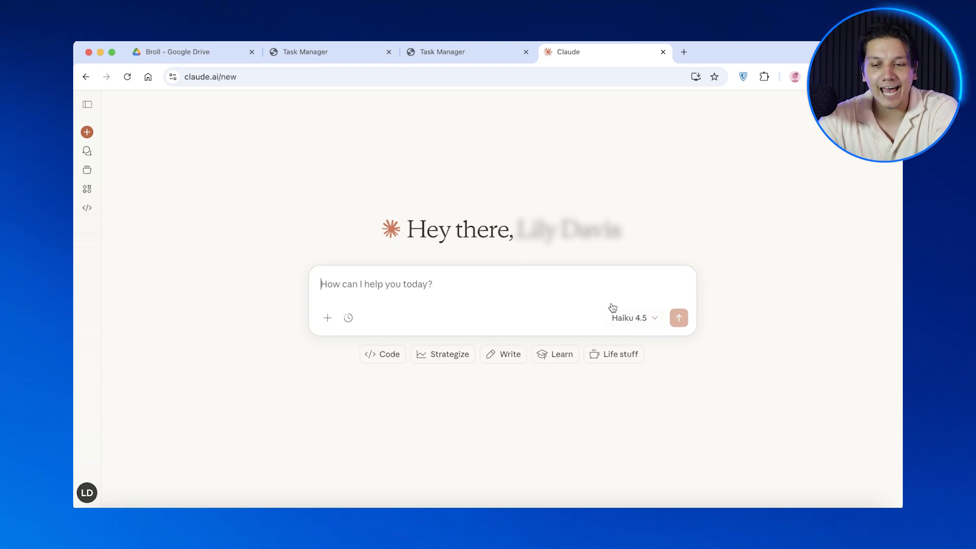
mouse_move(451, 264)
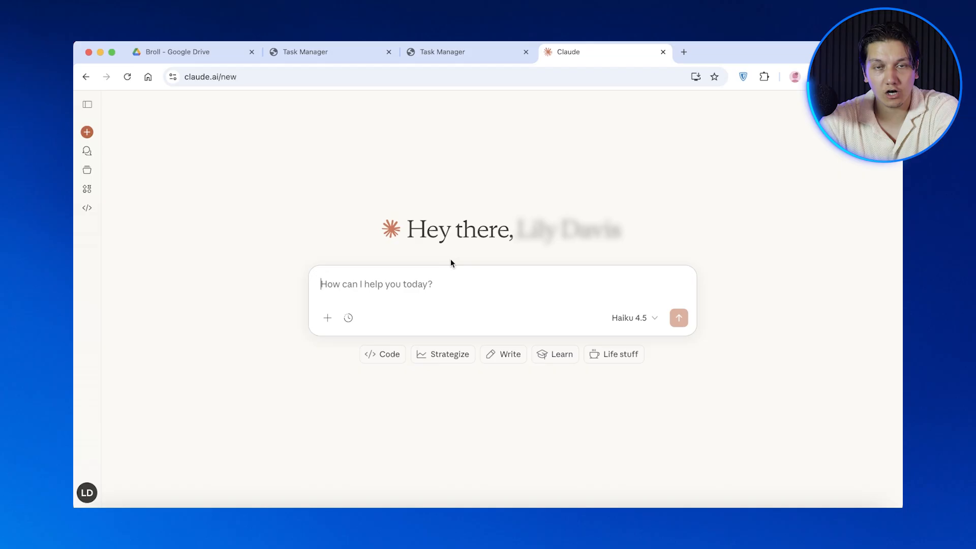
- Ask Claude.ai for a UI design skill covering clean modern design, spacing and accessible contrast
type("I want to create a Claude code skill fo")
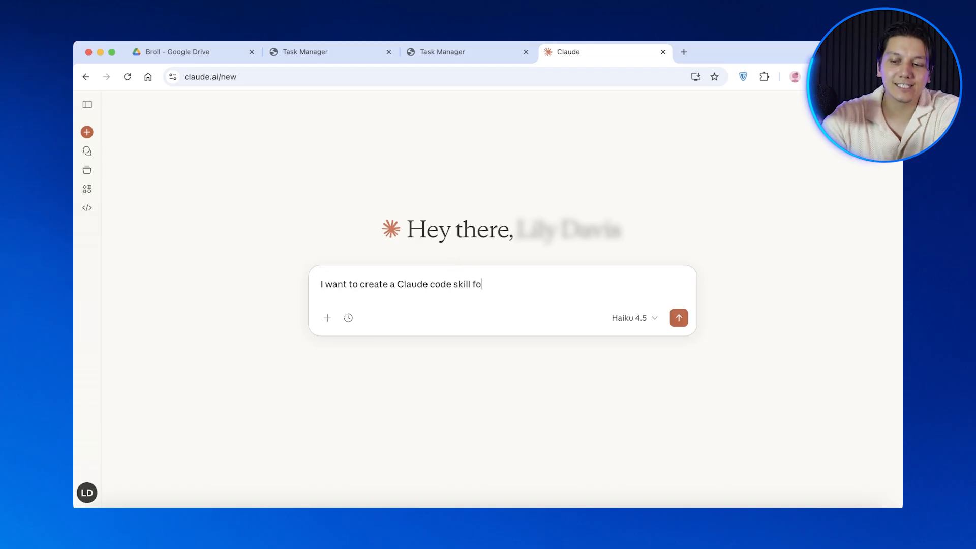
type("r designing user interfaces, Always use a clean, modern")
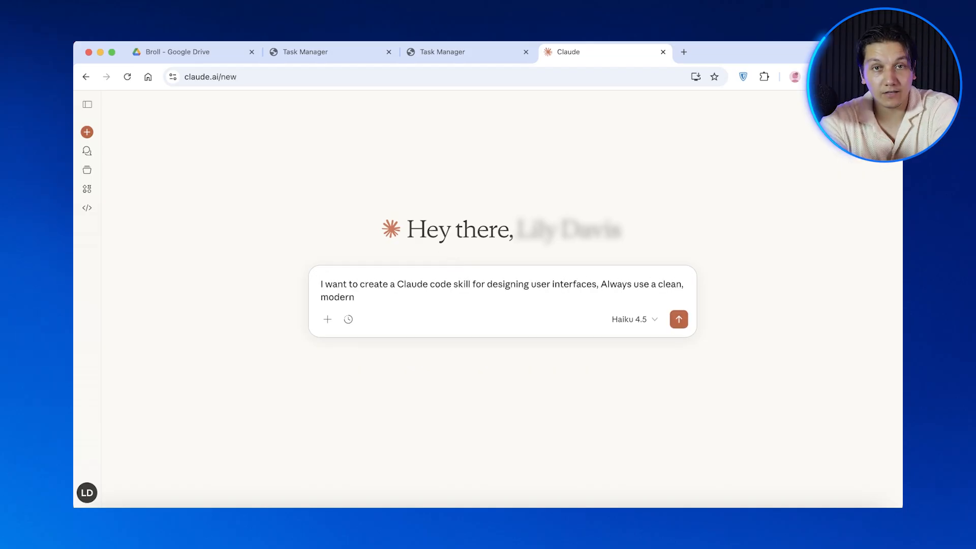
type("design with good spacing, proper contrast for accessibilit")
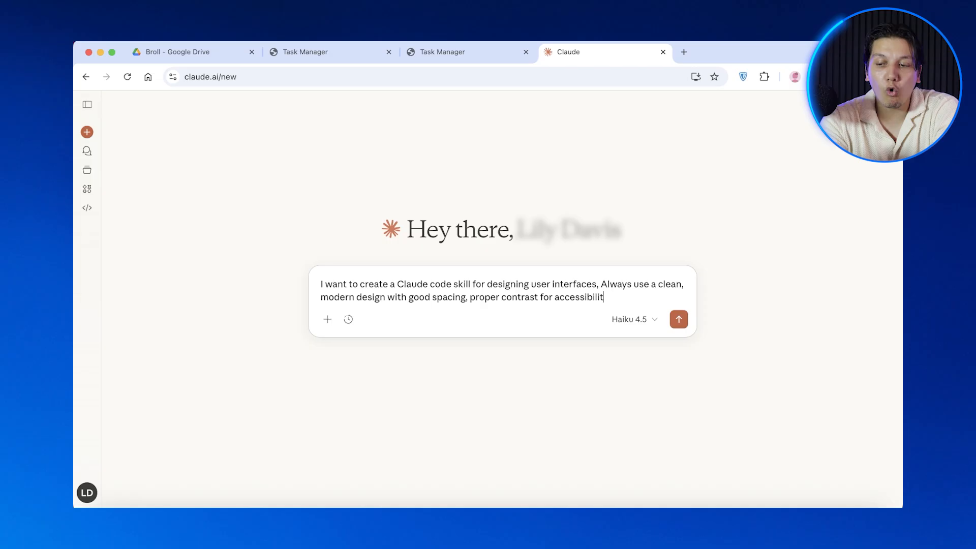
left_click(679, 319)
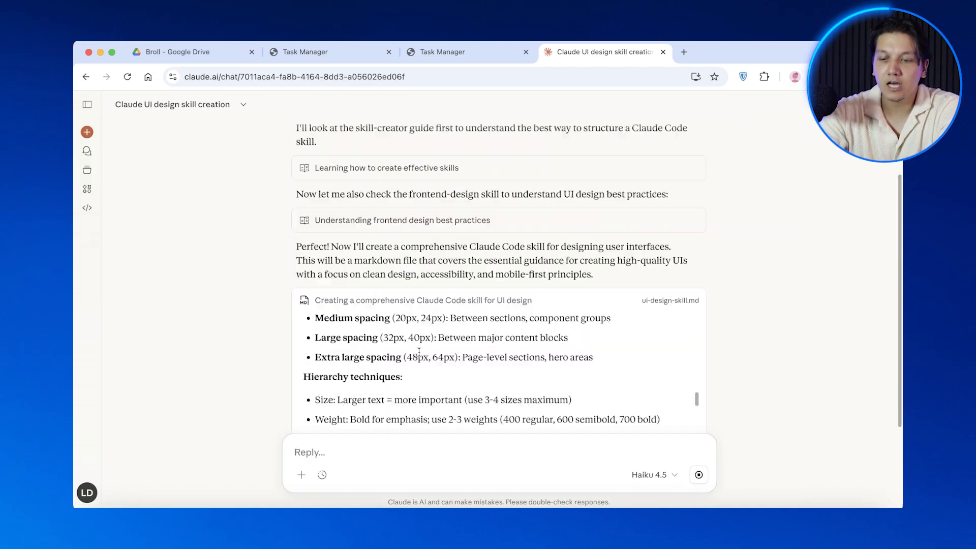
scroll("down", 3)
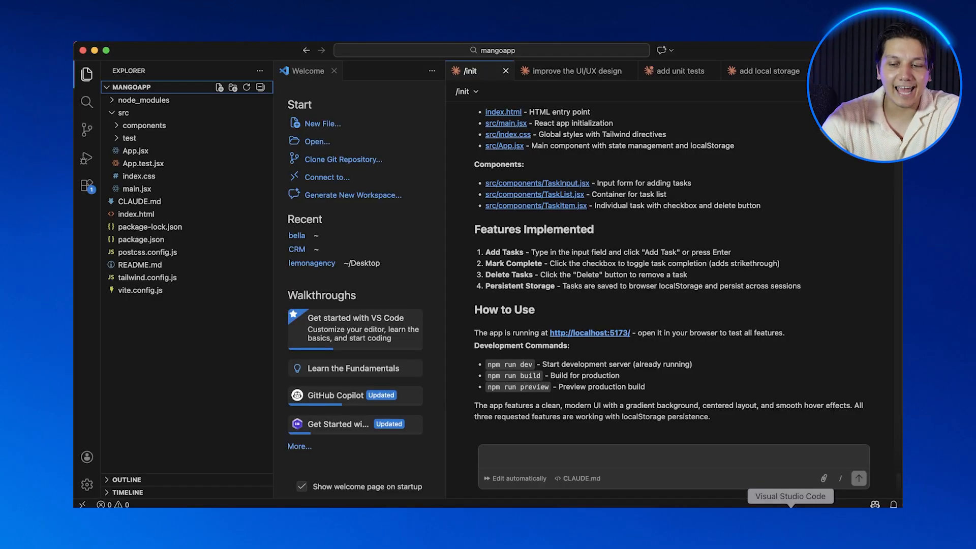
- Create a claude folder under src and add a ui.design.md file to it
left_click(145, 125)
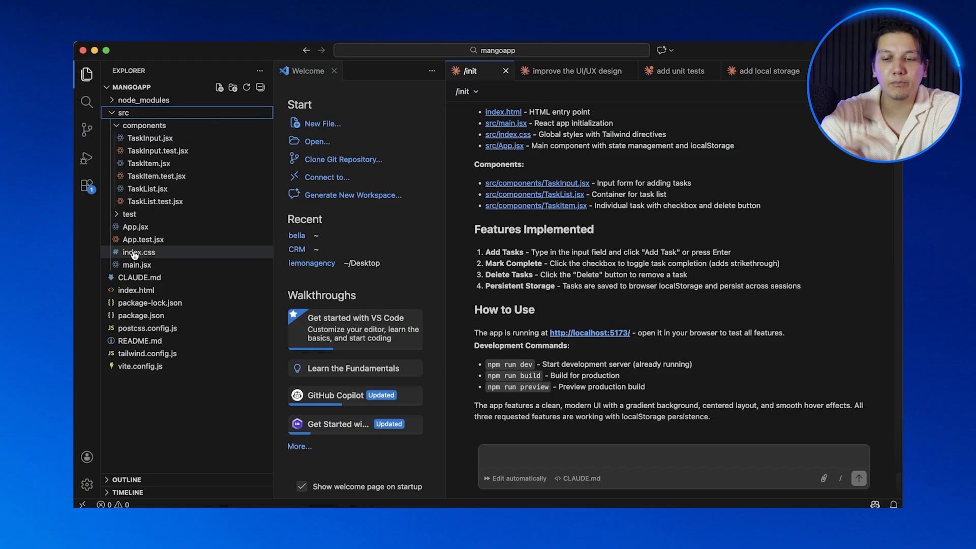
left_click(219, 87)
type("claude")
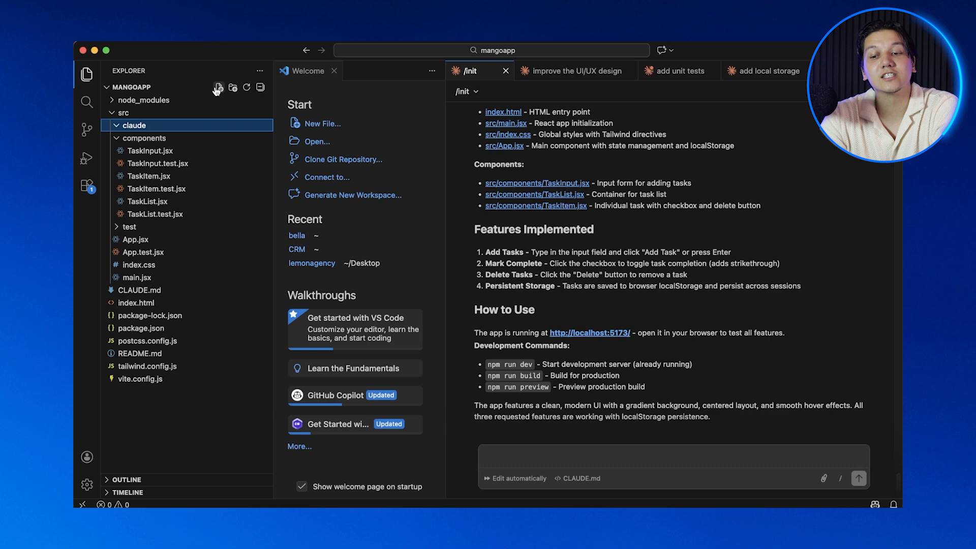
left_click(219, 87)
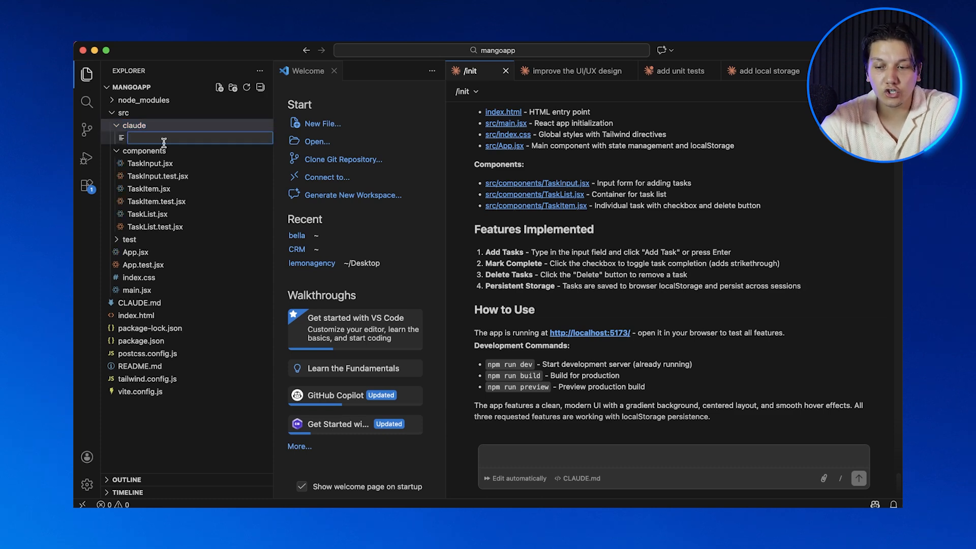
type("ui.design.md")
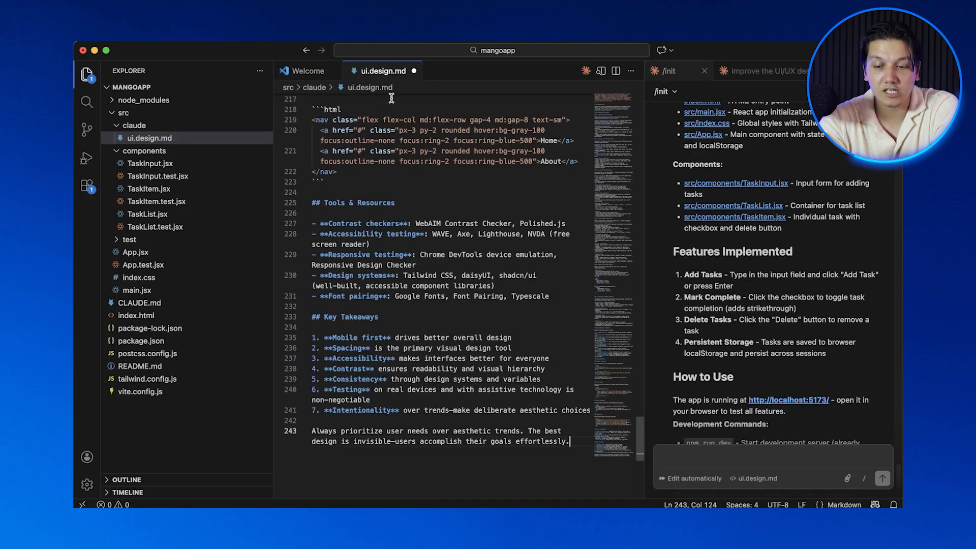
scroll("up", 3)
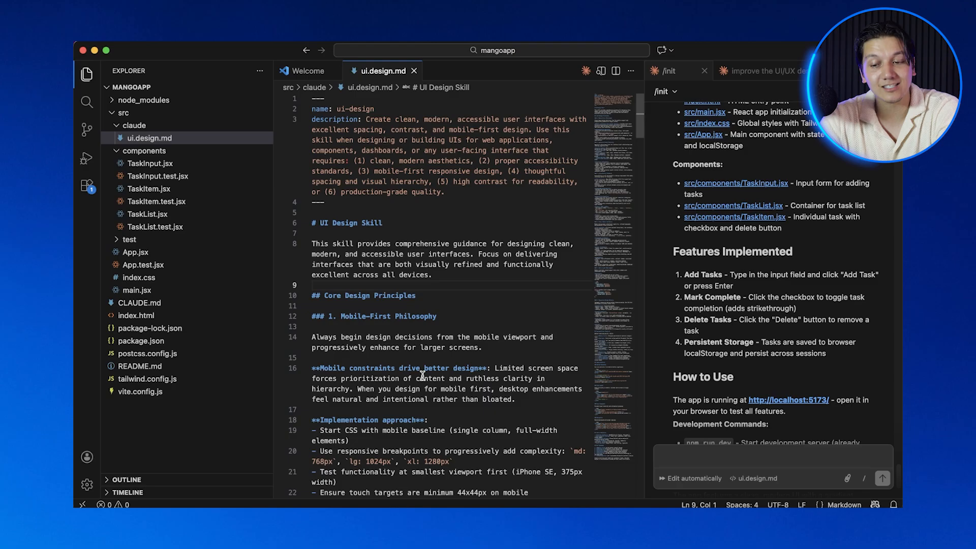
mouse_move(499, 299)
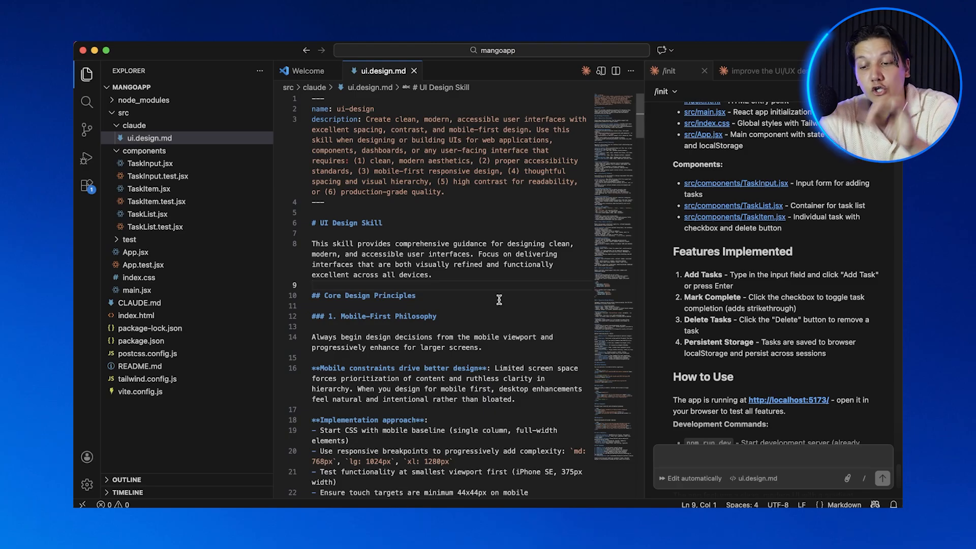
mouse_move(630, 71)
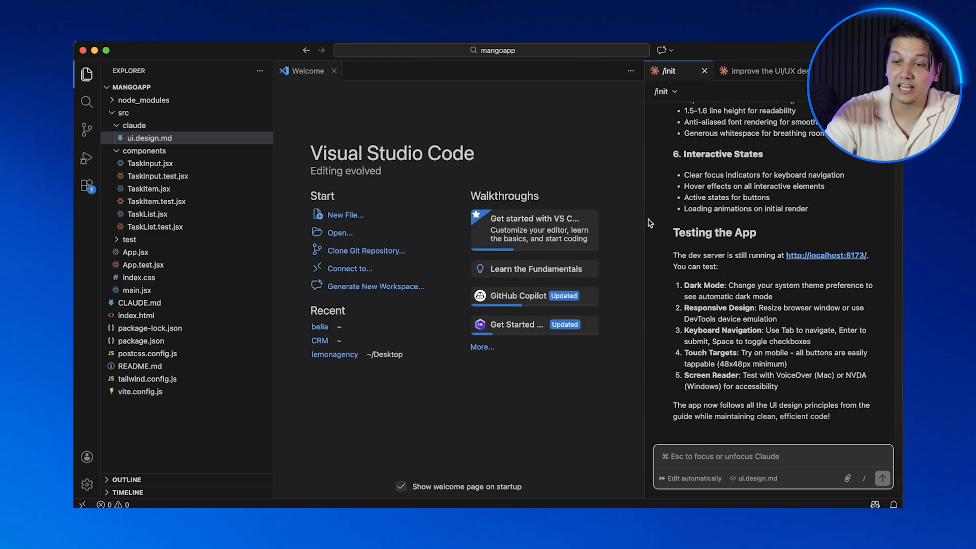
- Search the marketplace for 'anthropic mcp' and install MCP Anthropic by buildwithlayer, trusting the publisher
left_click(86, 186)
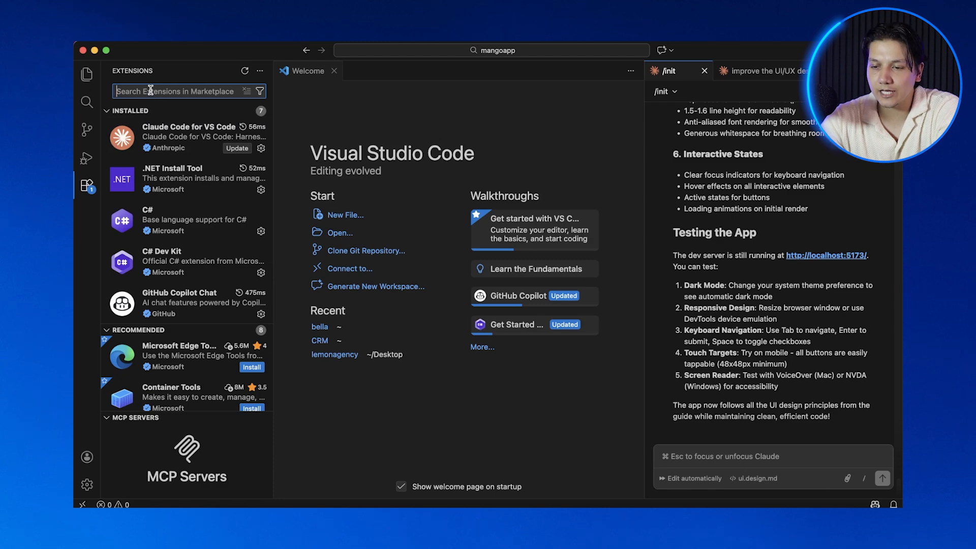
type("anthropic mcp")
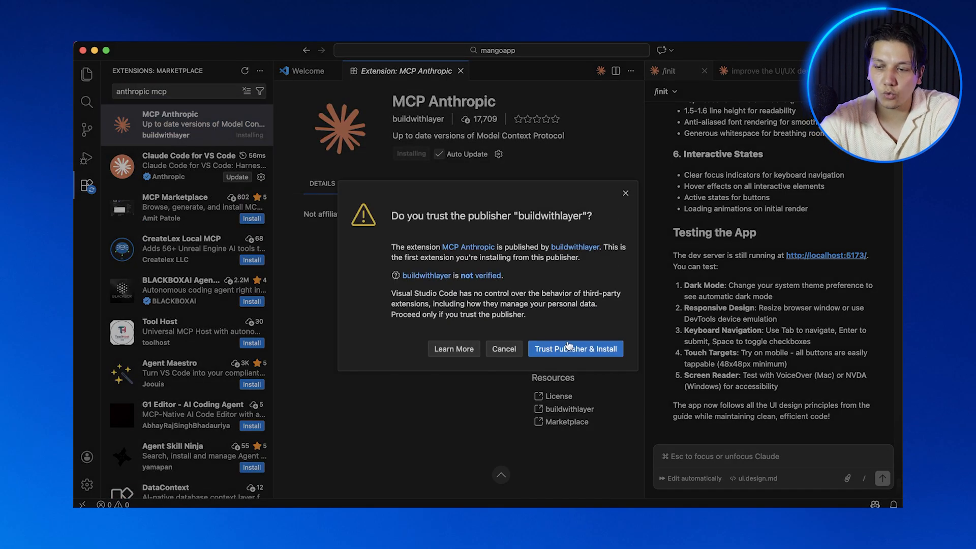
left_click(575, 349)
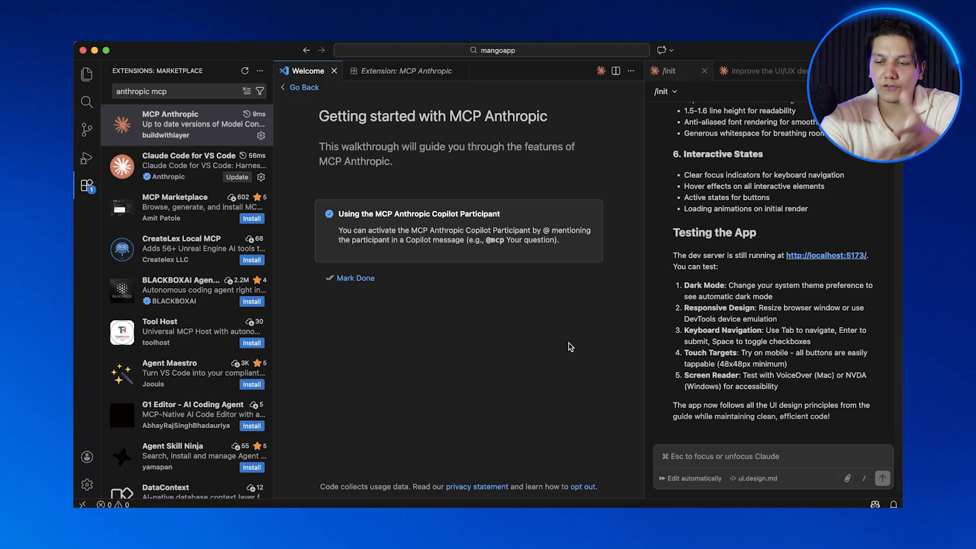
mouse_move(399, 275)
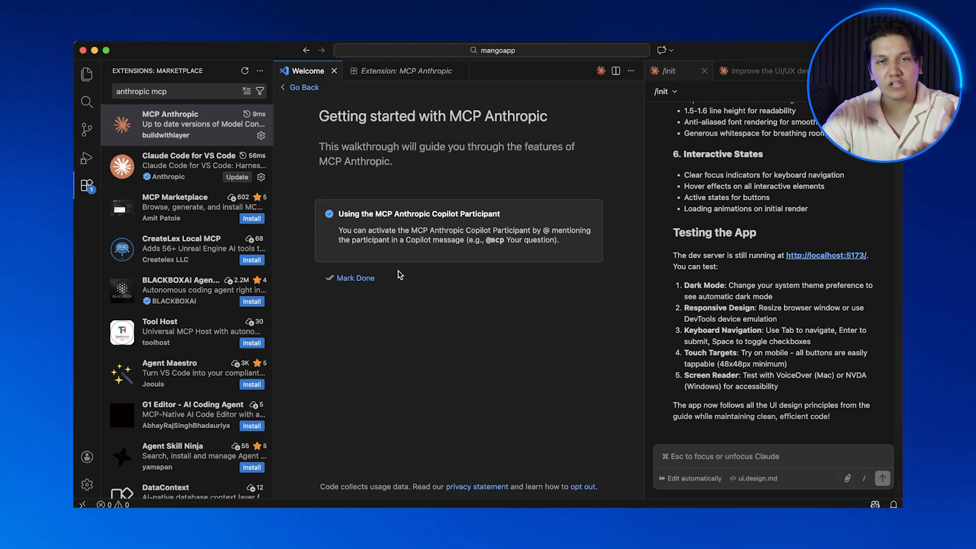
mouse_move(355, 278)
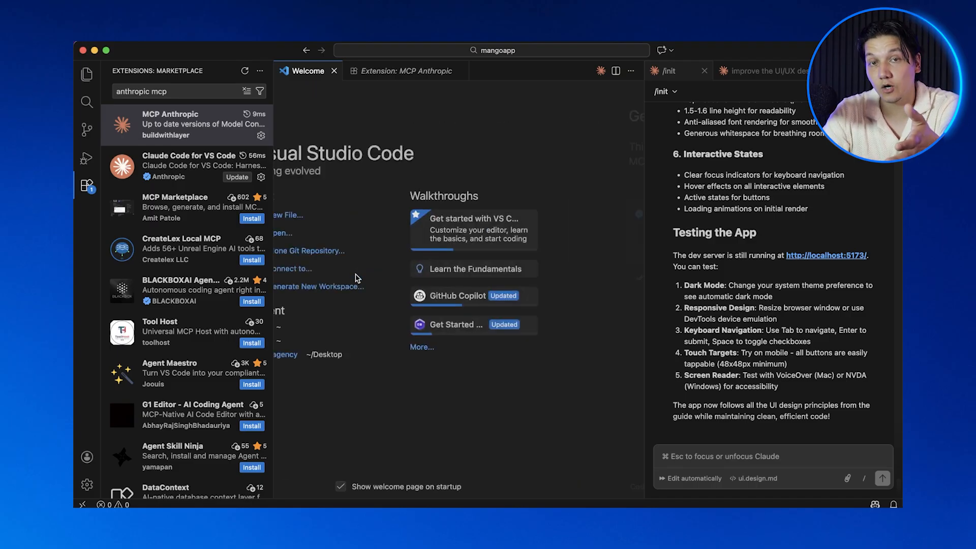
left_click(187, 124)
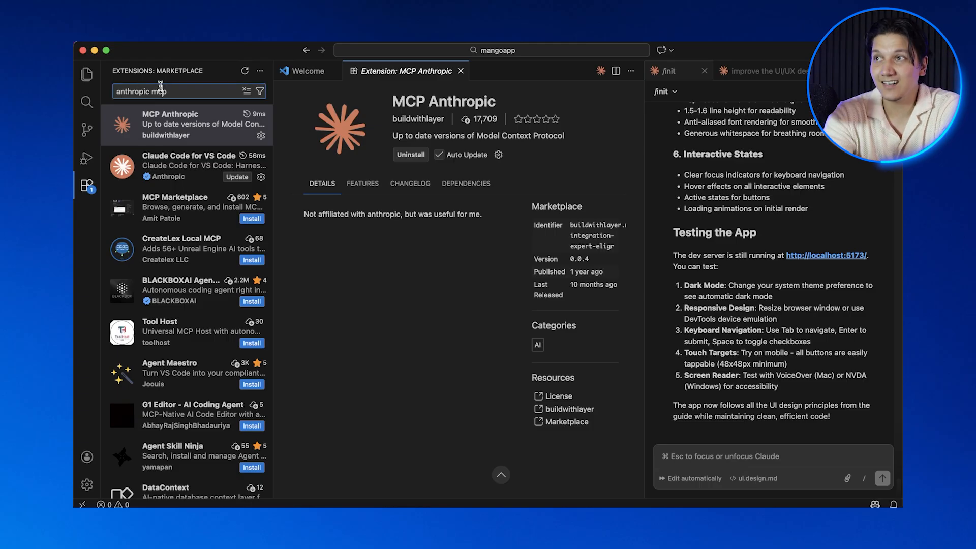
mouse_move(644, 95)
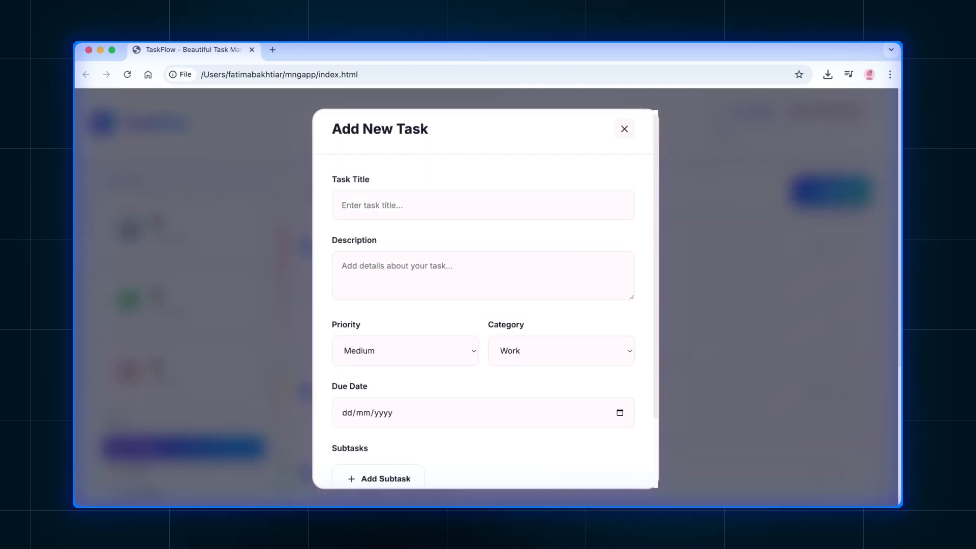
- Enter the title 'Make dinner meal prep for the week' and pick the task priority
type("Make dinner meal prep fo")
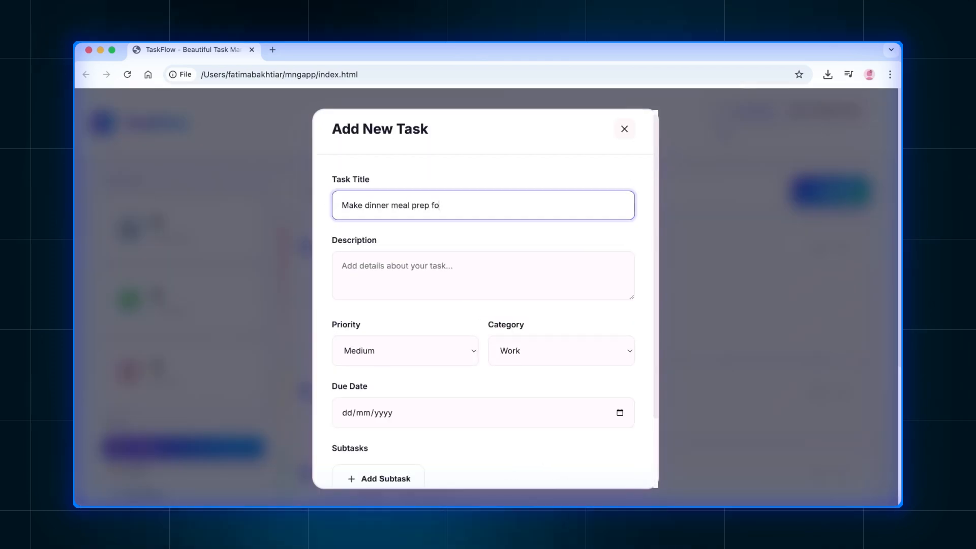
left_click(560, 350)
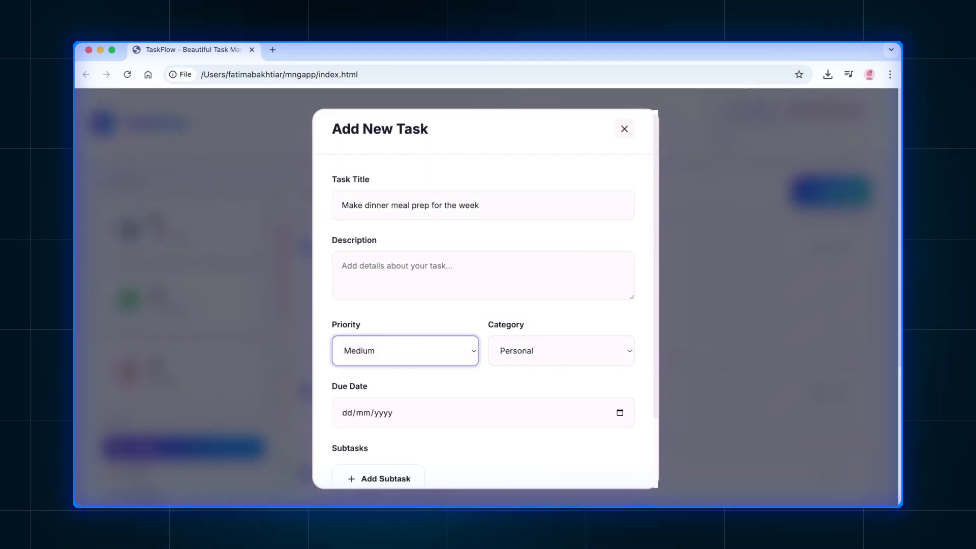